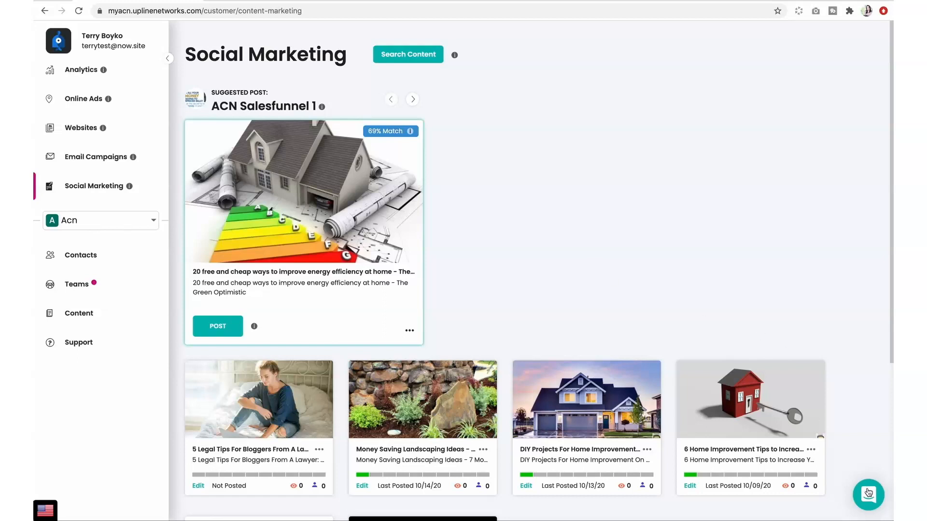
# Step: Open and close the support chat, then preview the live ACN Sales Funnel 2 site from Websites
pyautogui.click(868, 494)
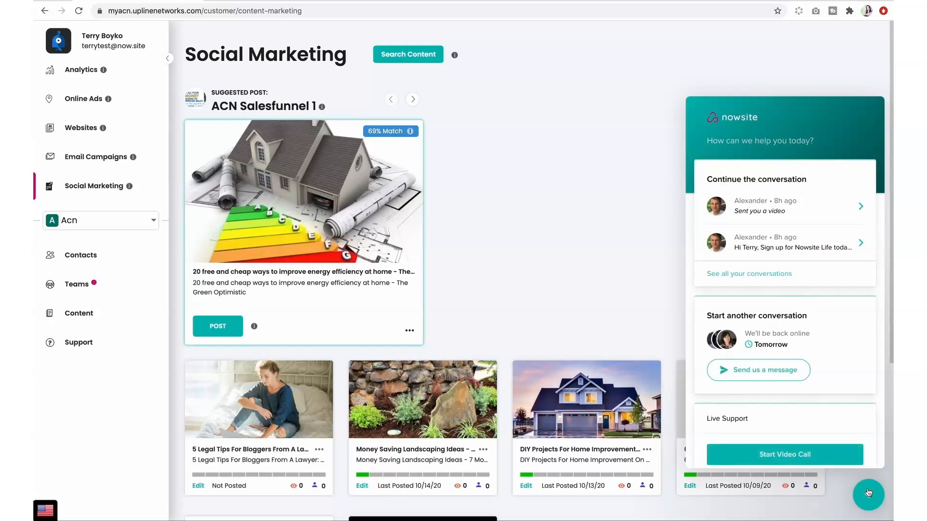
pyautogui.click(870, 495)
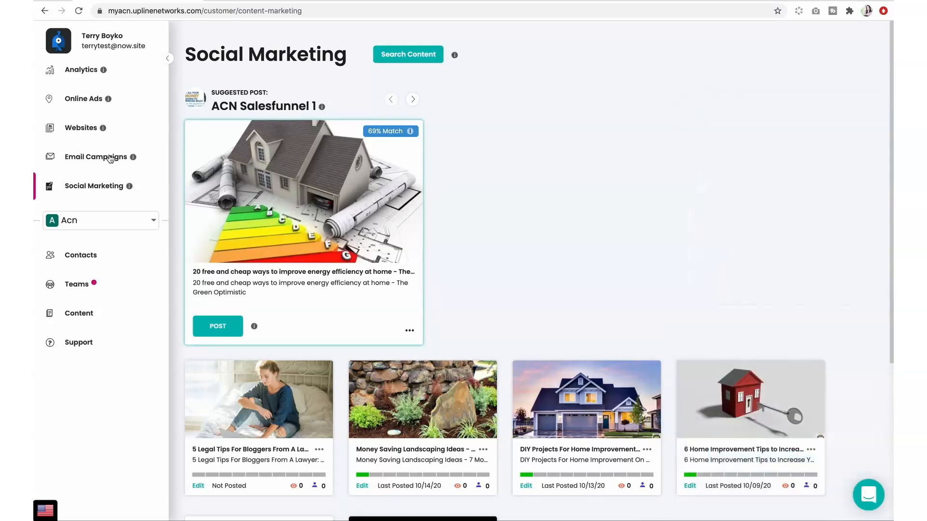
pyautogui.click(81, 128)
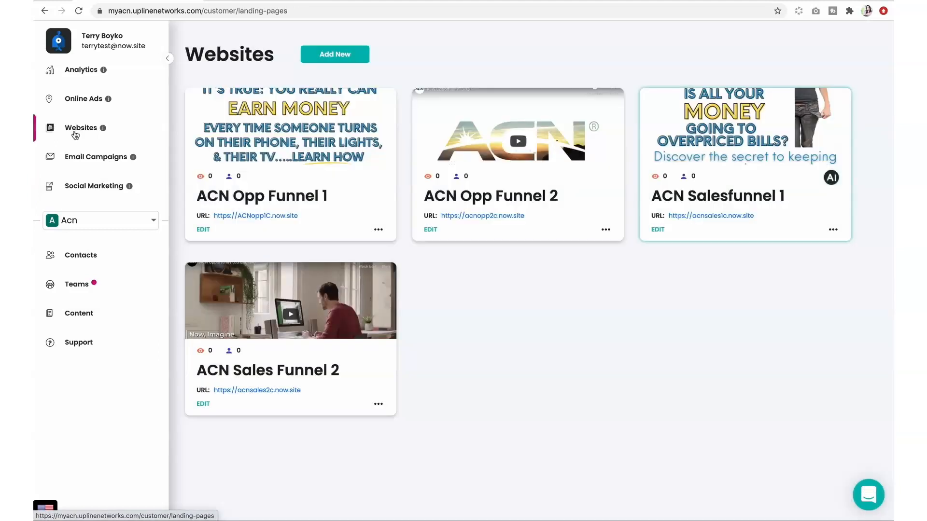
pyautogui.moveTo(320, 245)
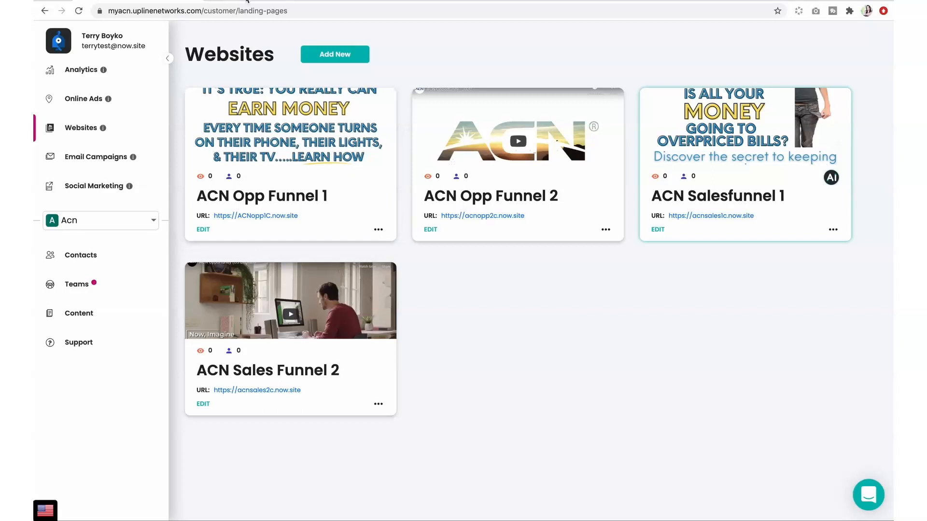
pyautogui.click(712, 215)
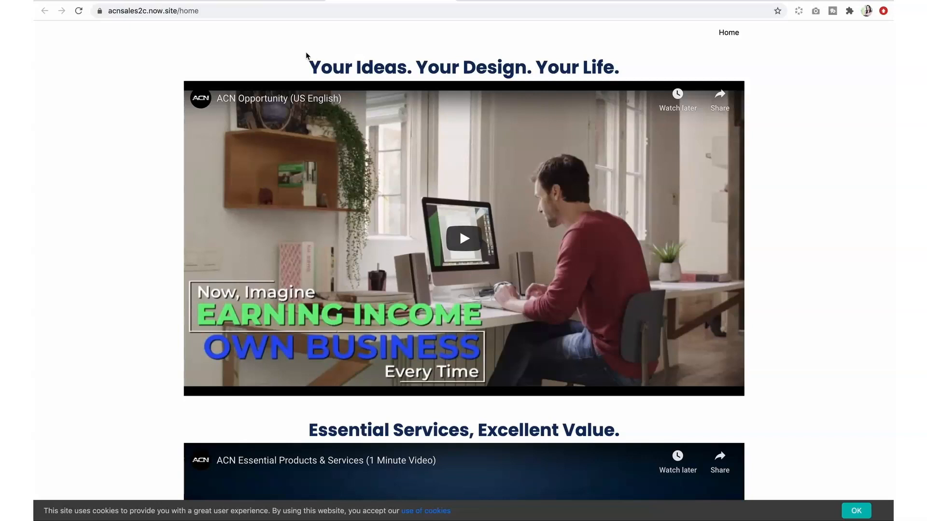
pyautogui.moveTo(358, 146)
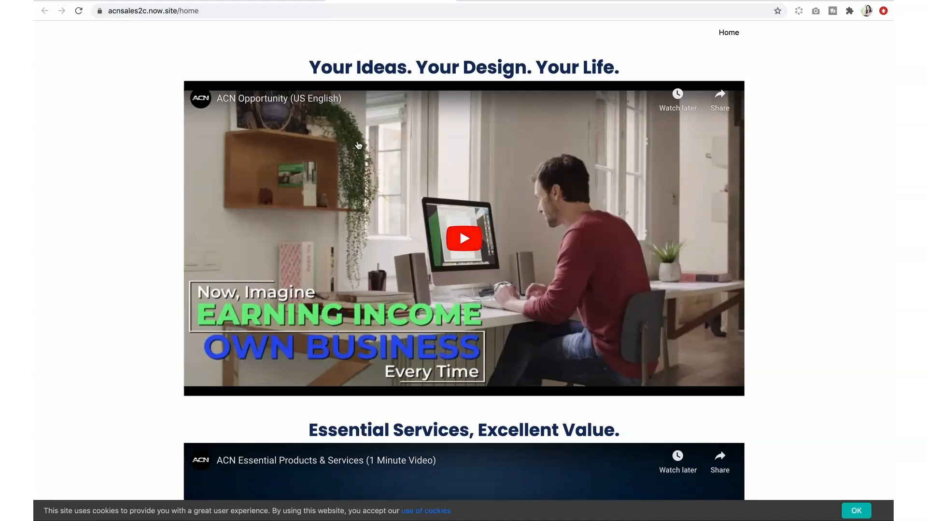
pyautogui.moveTo(271, 126)
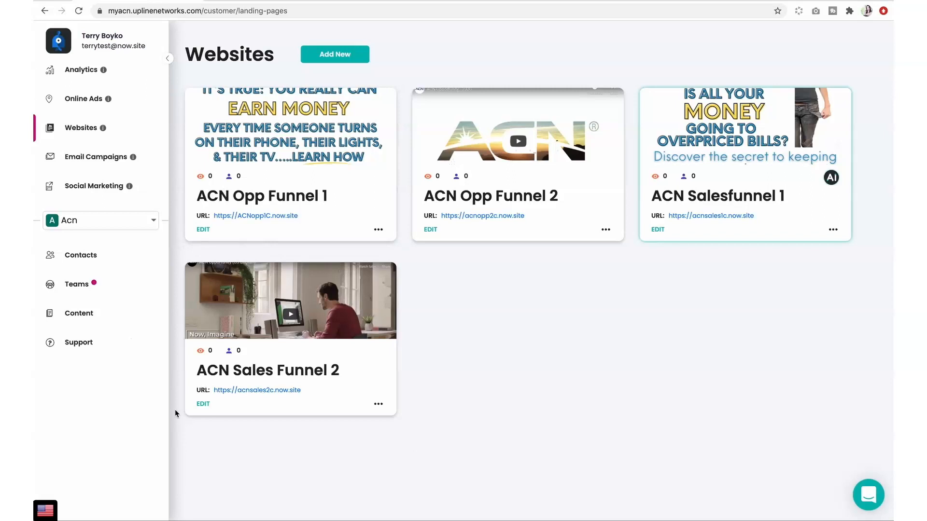
pyautogui.moveTo(180, 426)
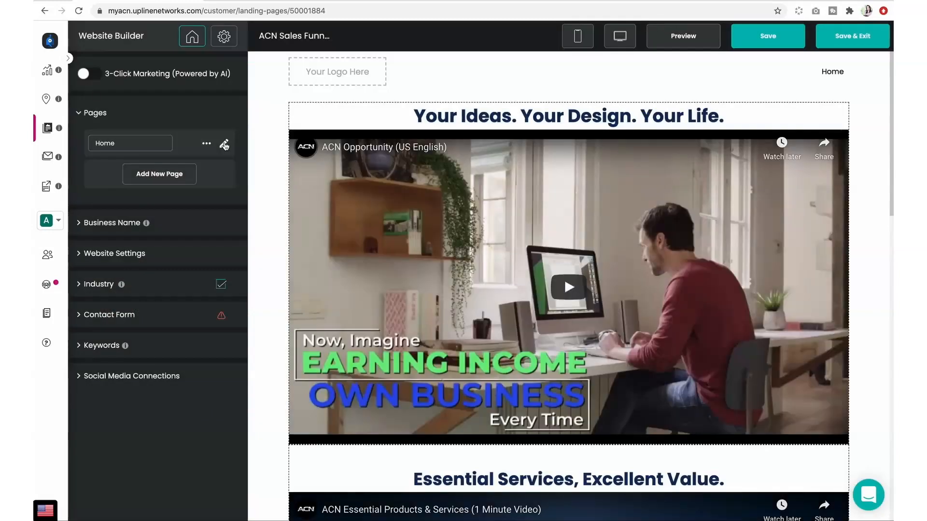
# Step: Edit ACN Sales Funnel 2, inspect its button block settings, then Save & Exit
pyautogui.click(224, 144)
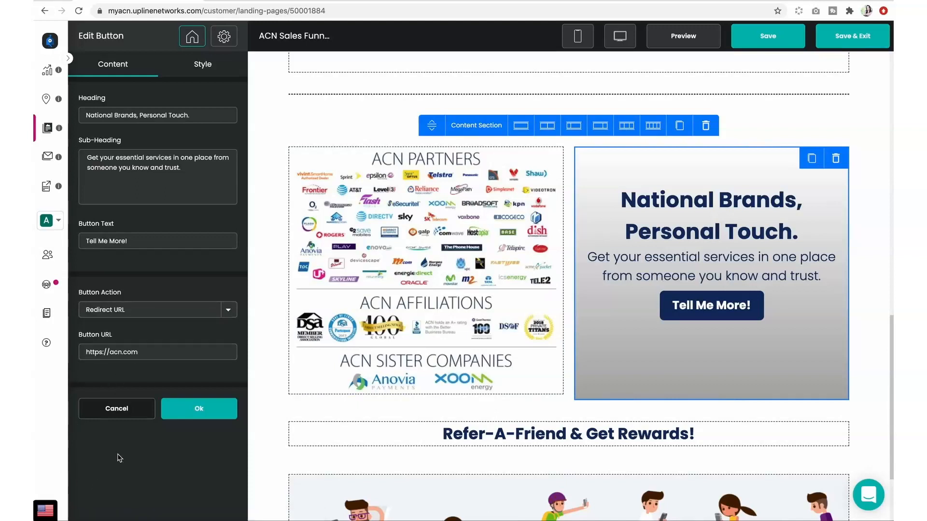
pyautogui.click(138, 352)
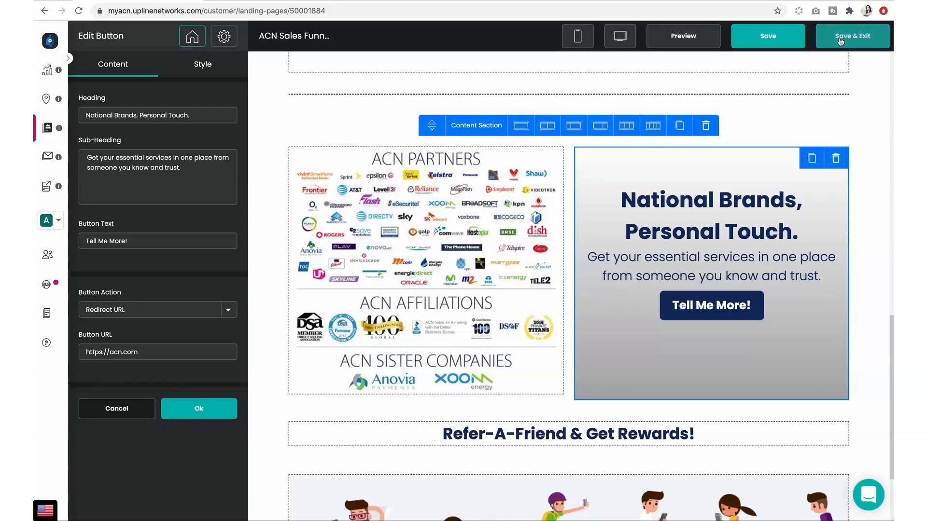
pyautogui.click(852, 36)
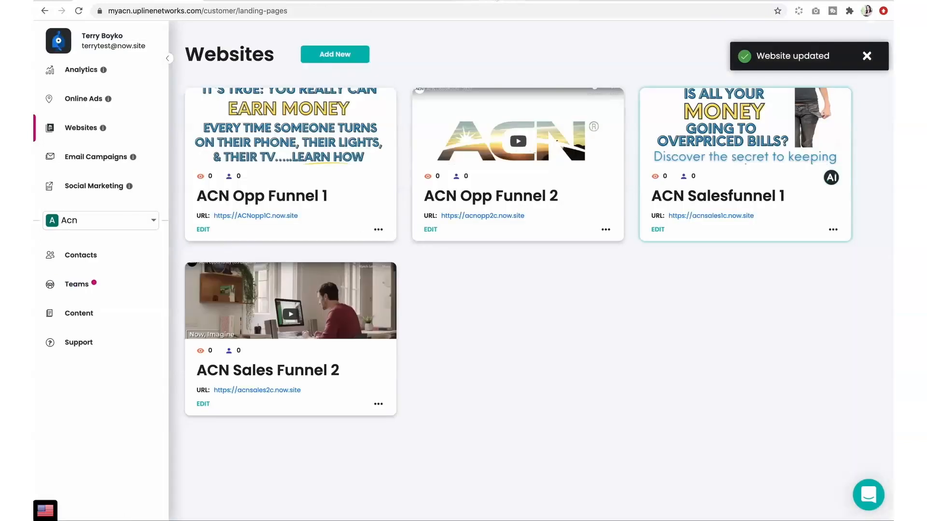
pyautogui.click(255, 216)
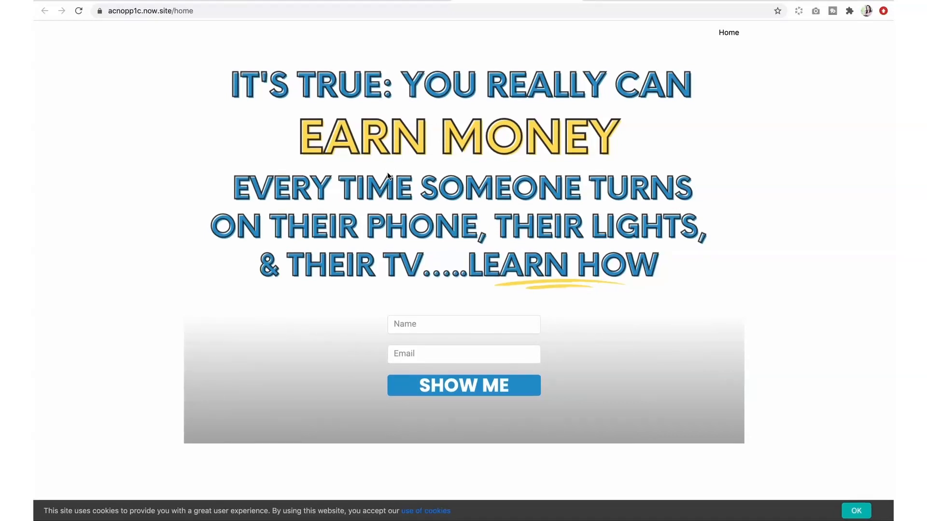
pyautogui.moveTo(523, 181)
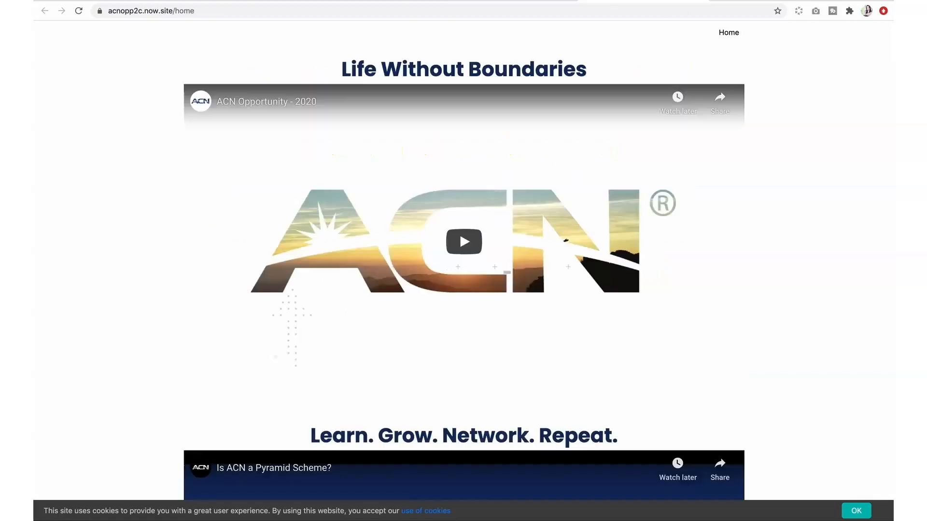
pyautogui.scroll(-3)
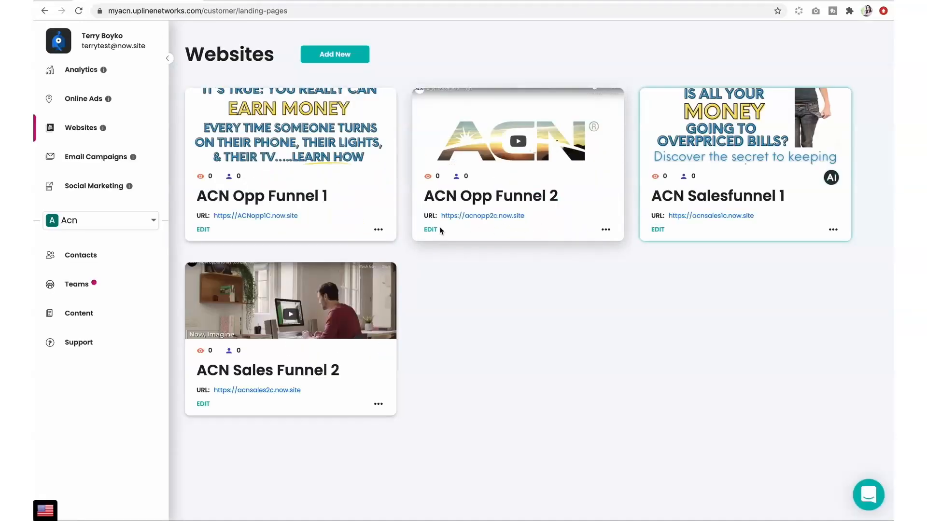
pyautogui.moveTo(436, 232)
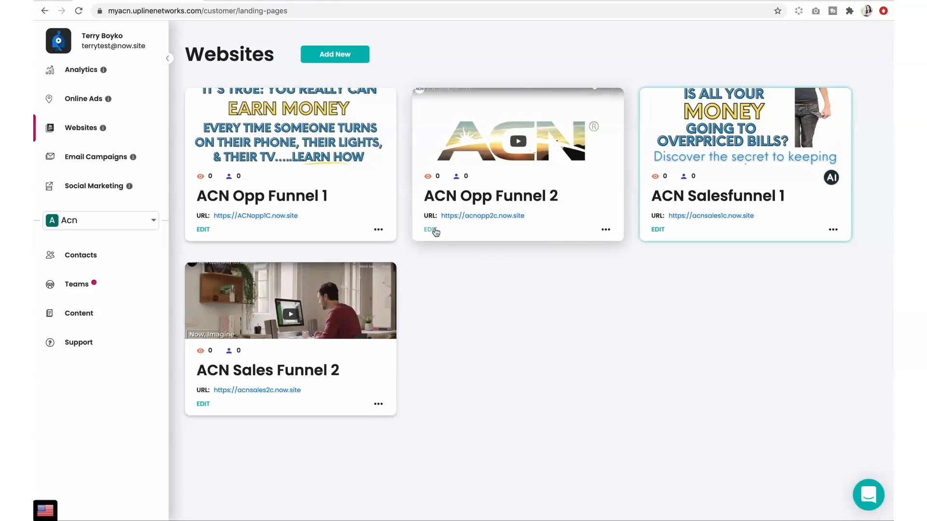
# Step: Edit ACN Opp Funnel 2, scroll to its Discover ACN button block, then Save & Exit
pyautogui.click(427, 229)
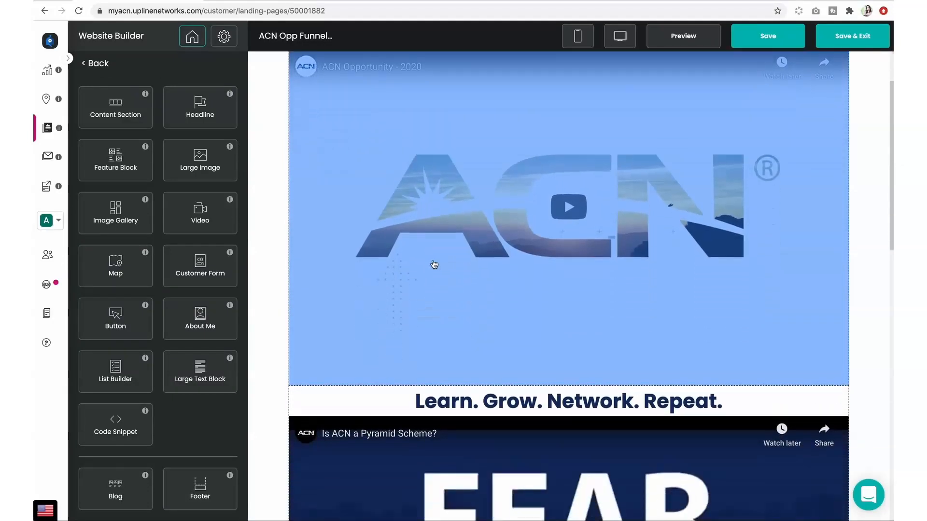
pyautogui.scroll(-3)
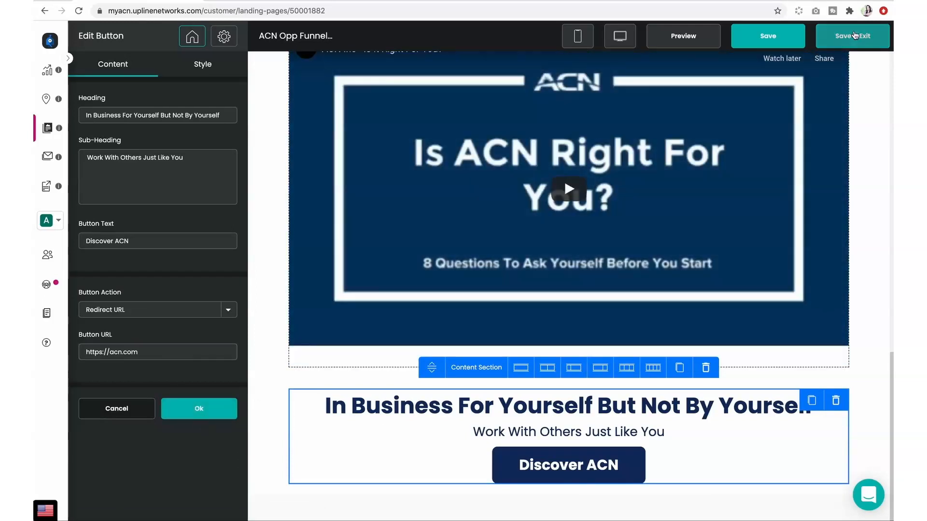
pyautogui.click(853, 36)
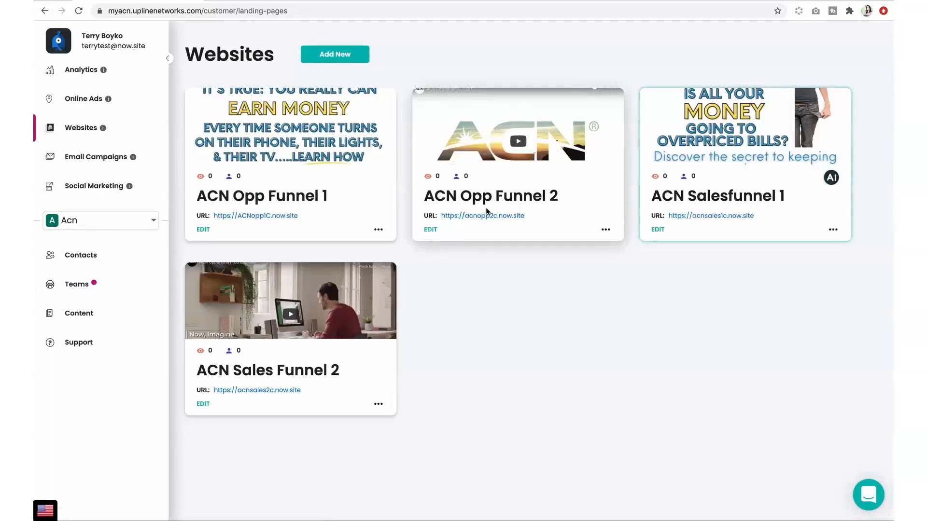
pyautogui.moveTo(283, 272)
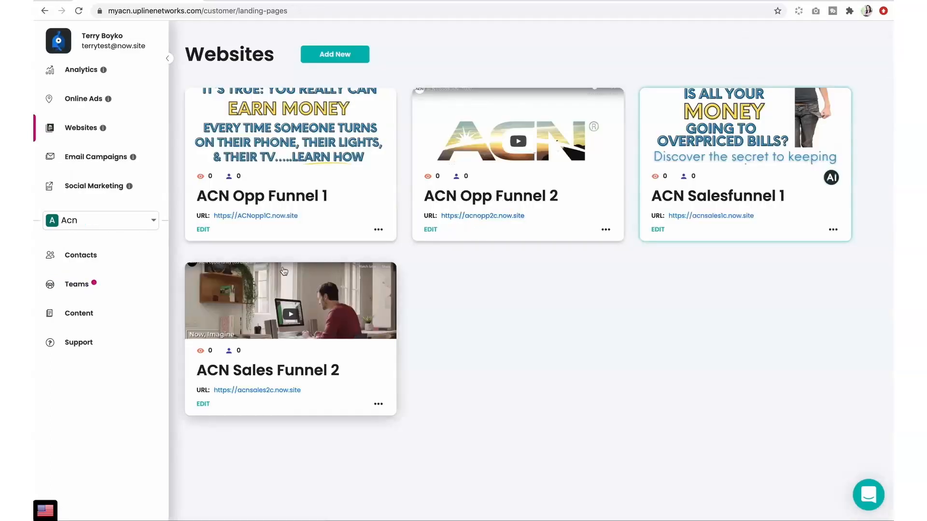
pyautogui.moveTo(207, 280)
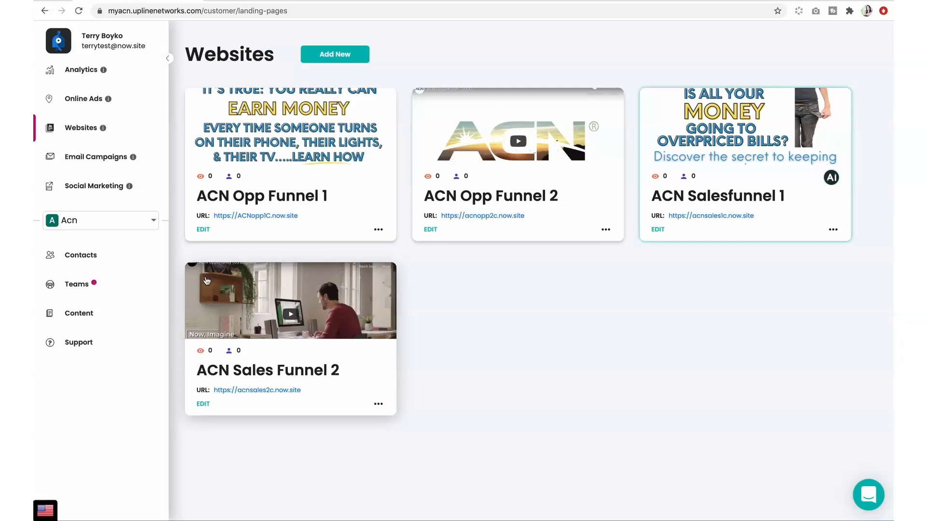
pyautogui.moveTo(191, 290)
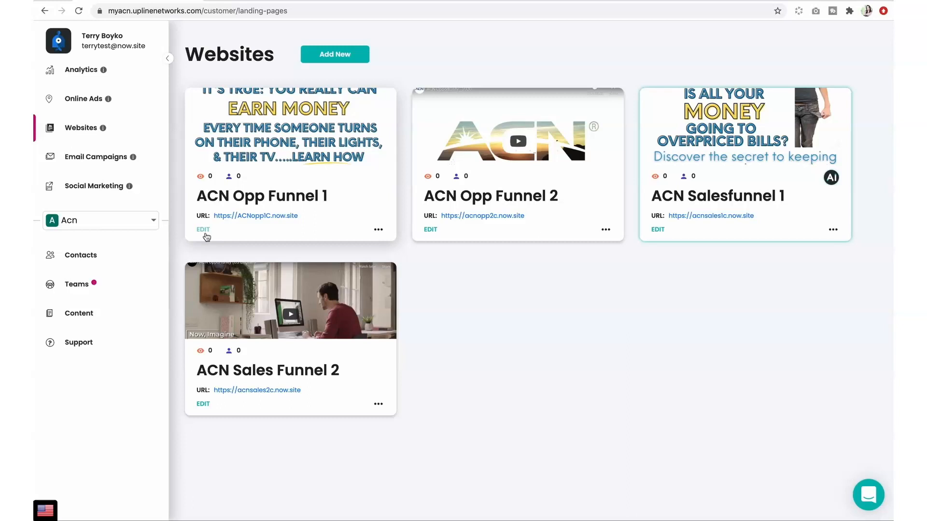
pyautogui.moveTo(333, 71)
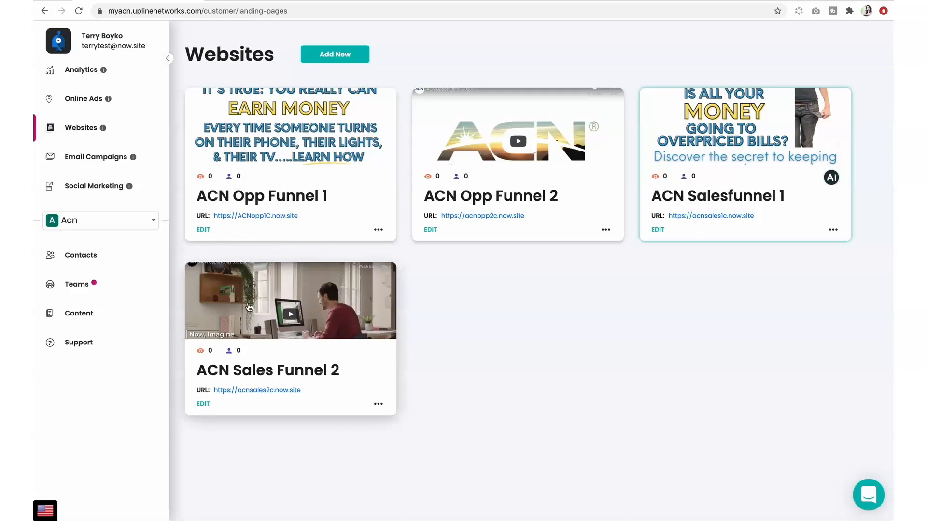
pyautogui.moveTo(201, 314)
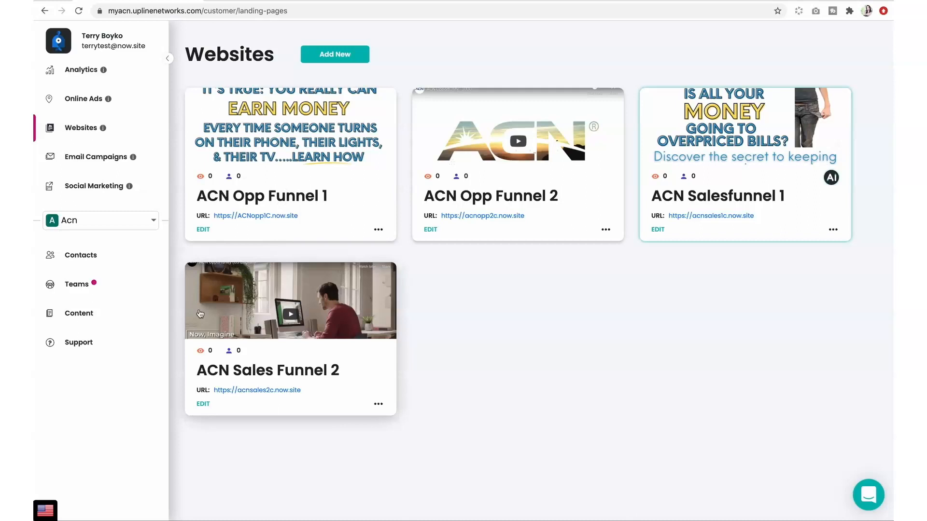
pyautogui.moveTo(180, 314)
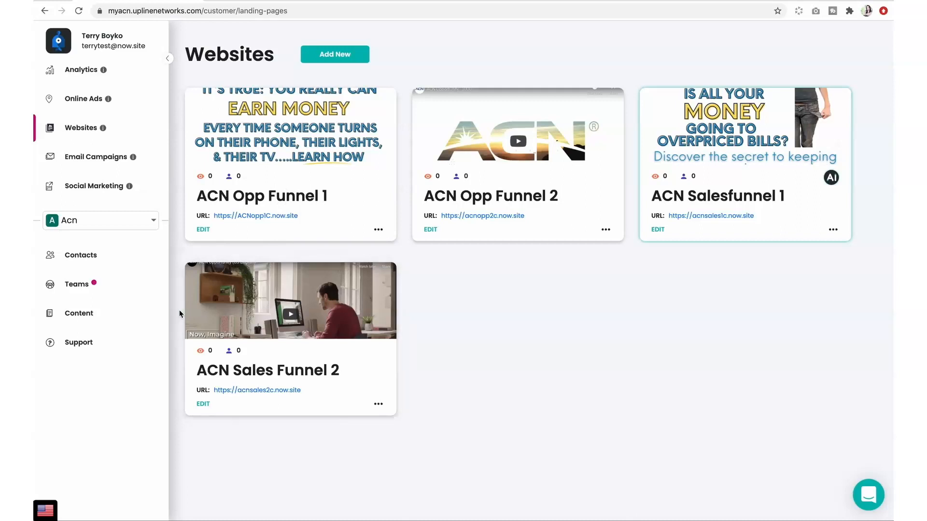
pyautogui.moveTo(96, 166)
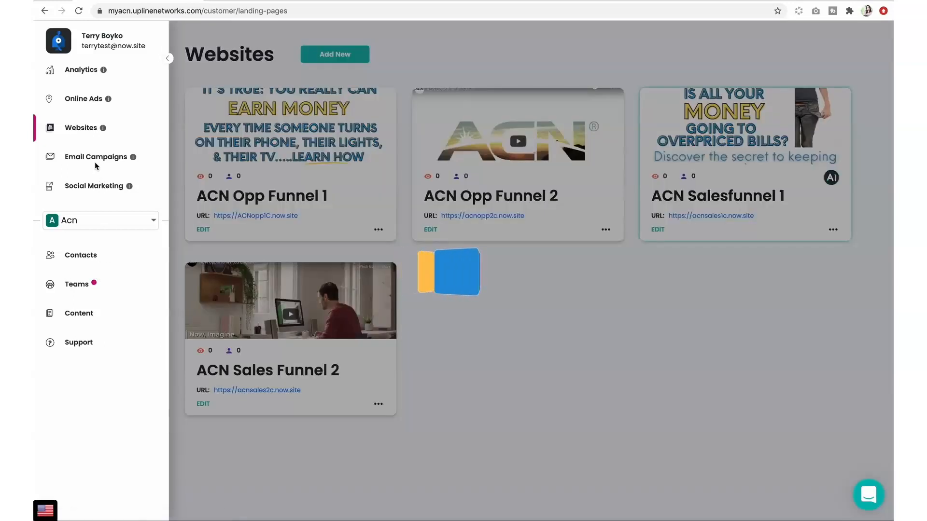
# Step: From Email Campaigns, open ACN Email Campaign and edit ACN Email 1
pyautogui.click(96, 157)
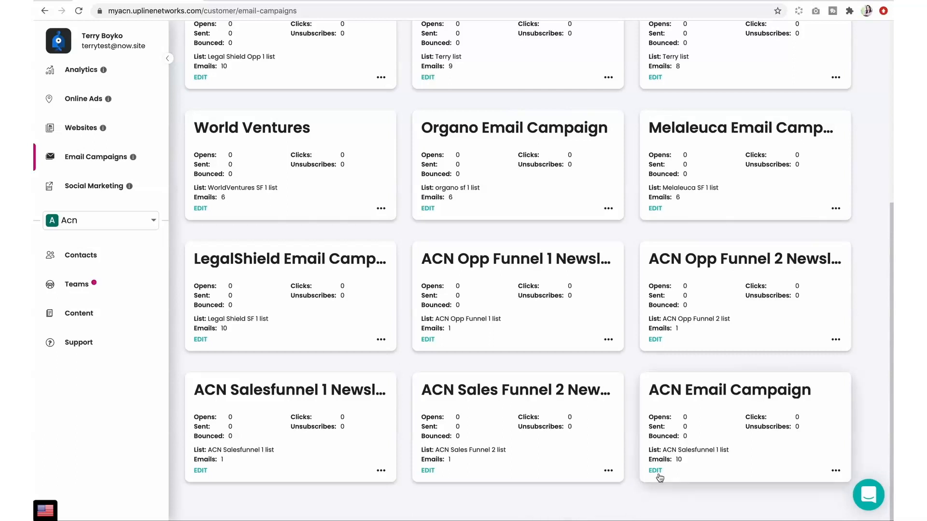
pyautogui.click(654, 470)
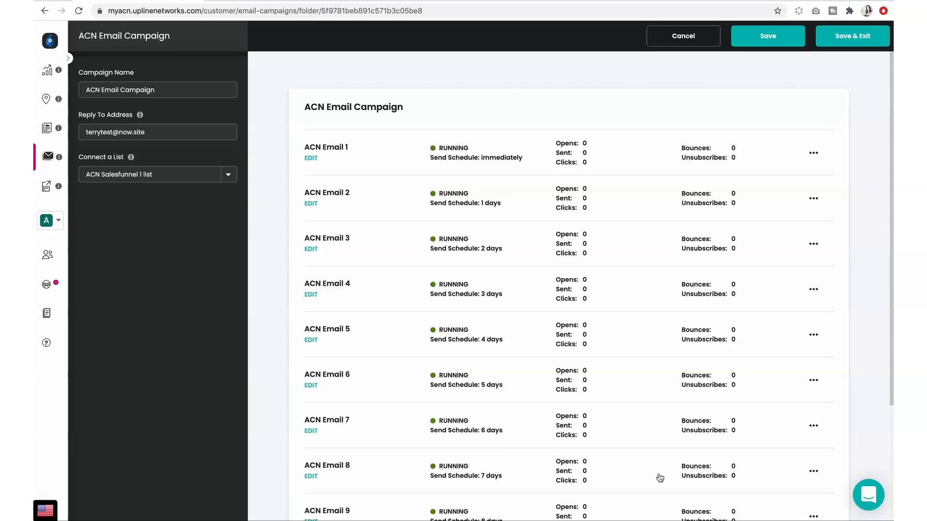
pyautogui.moveTo(634, 476)
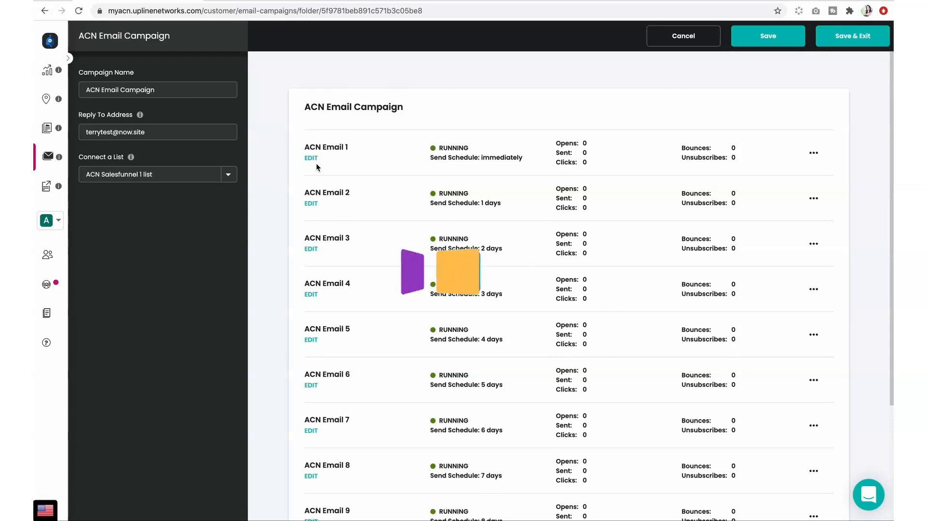
pyautogui.click(310, 158)
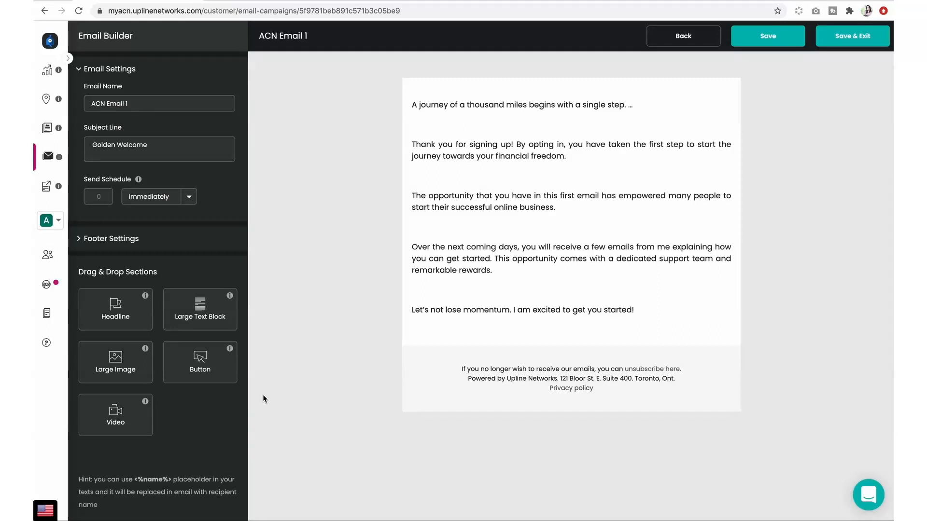
pyautogui.moveTo(284, 406)
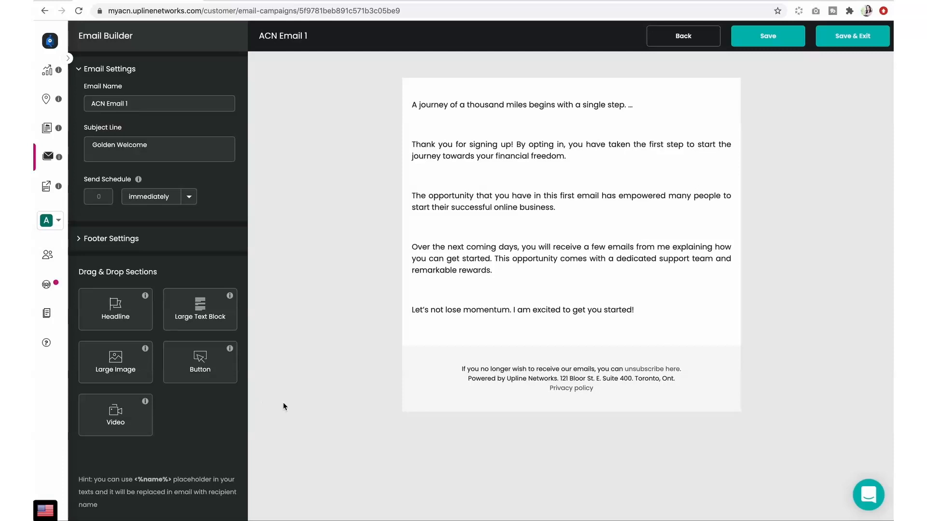
pyautogui.moveTo(163, 171)
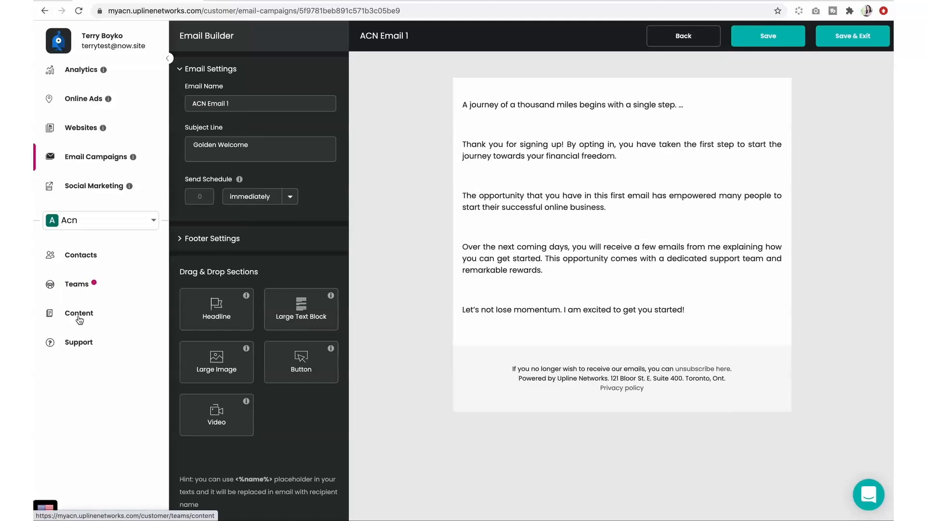
# Step: Open the ACN Done-4-You team content library and preview the ACN 1 social image
pyautogui.click(78, 314)
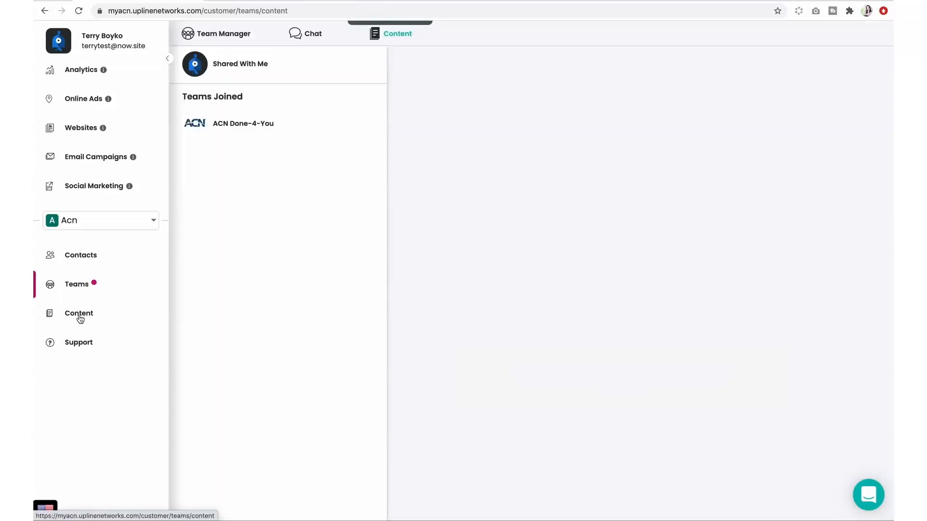
pyautogui.click(243, 124)
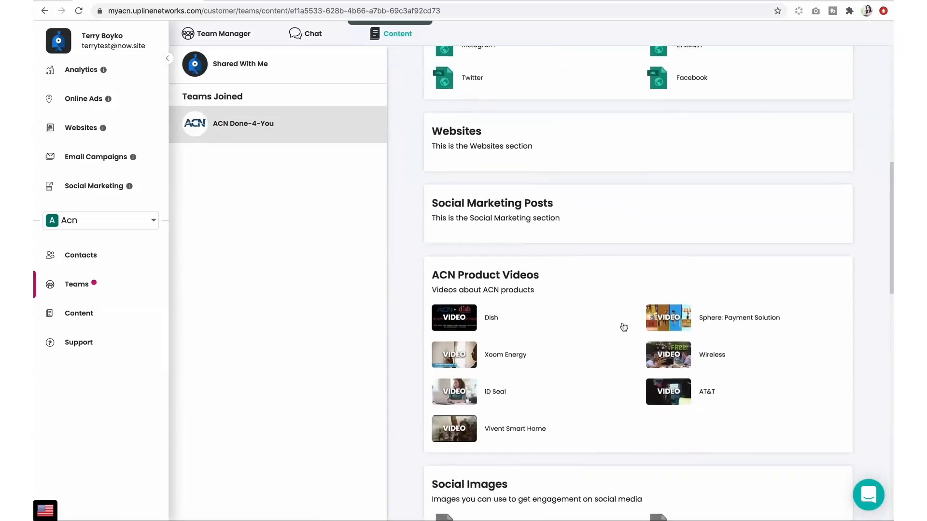
pyautogui.scroll(-3)
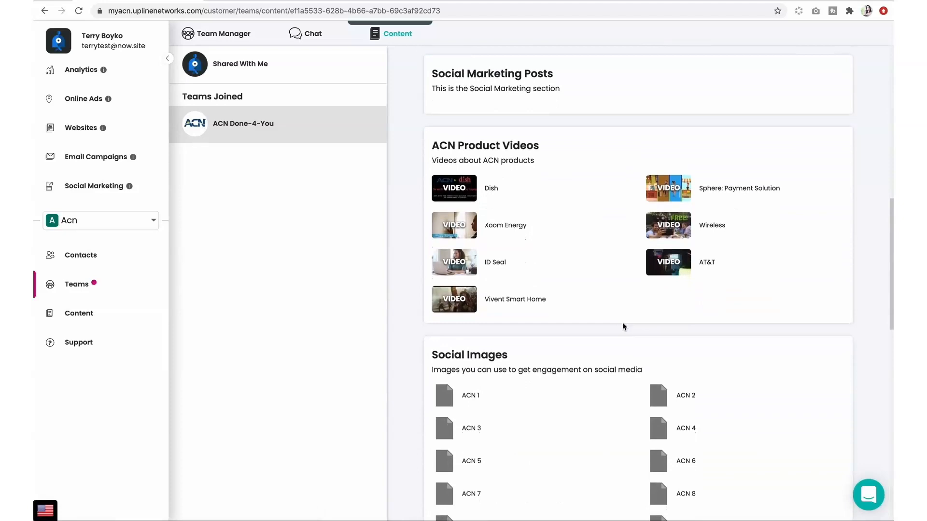
pyautogui.scroll(-3)
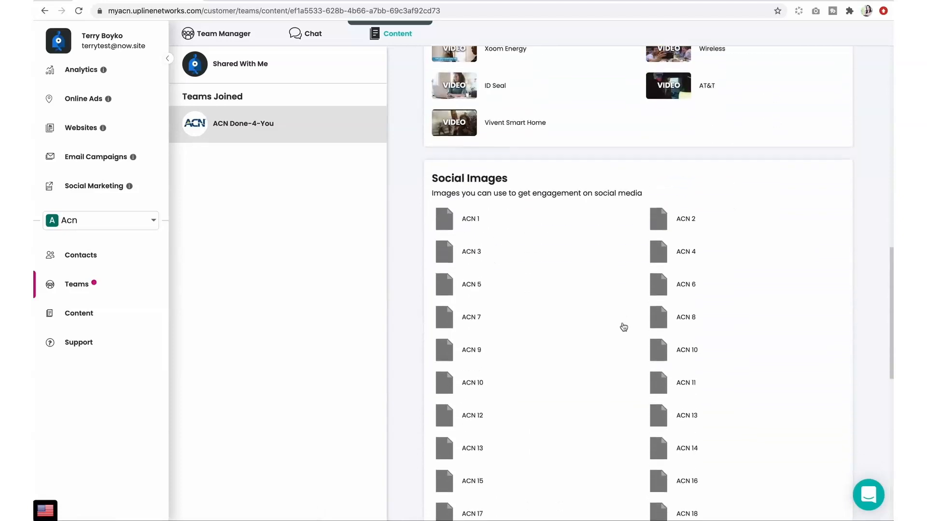
pyautogui.moveTo(463, 221)
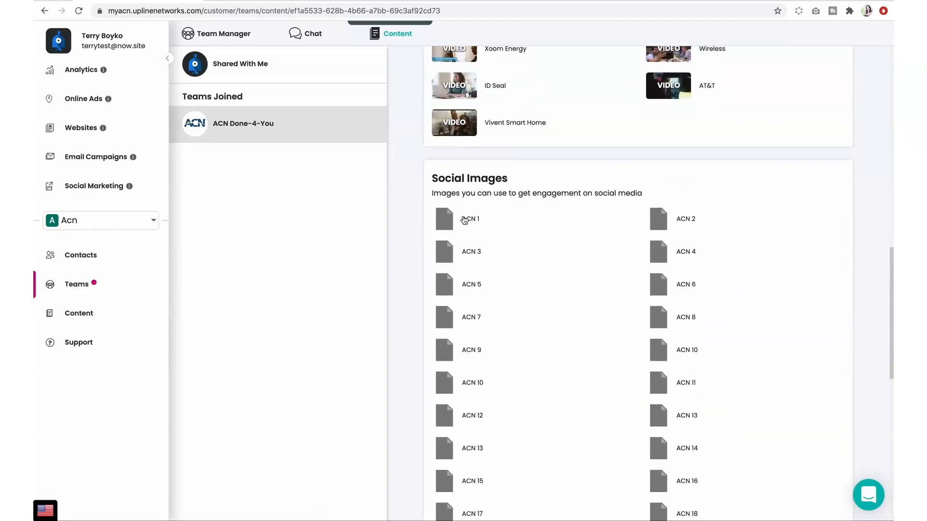
pyautogui.click(444, 218)
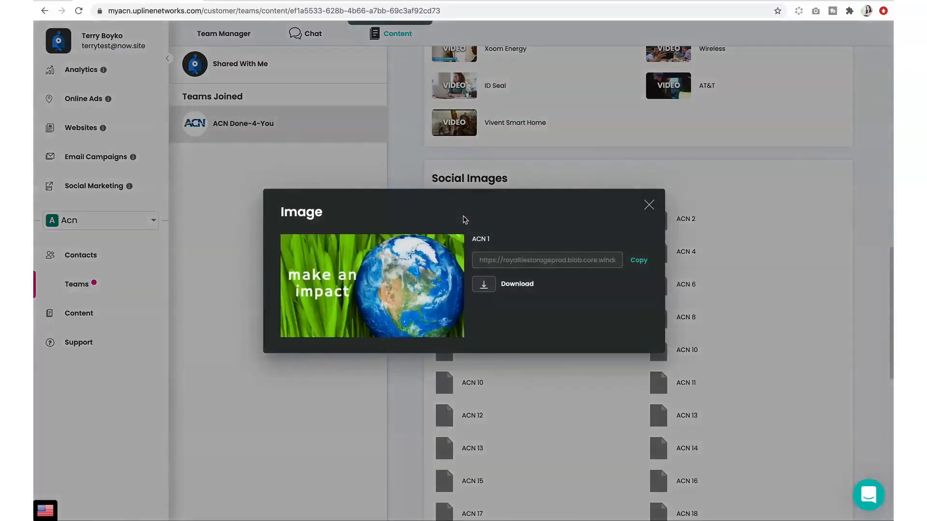
pyautogui.moveTo(649, 205)
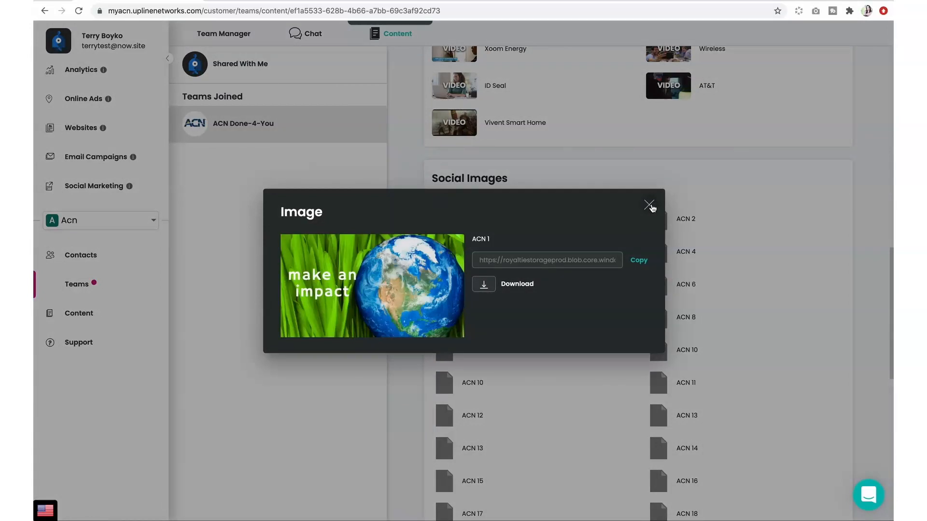
pyautogui.click(649, 204)
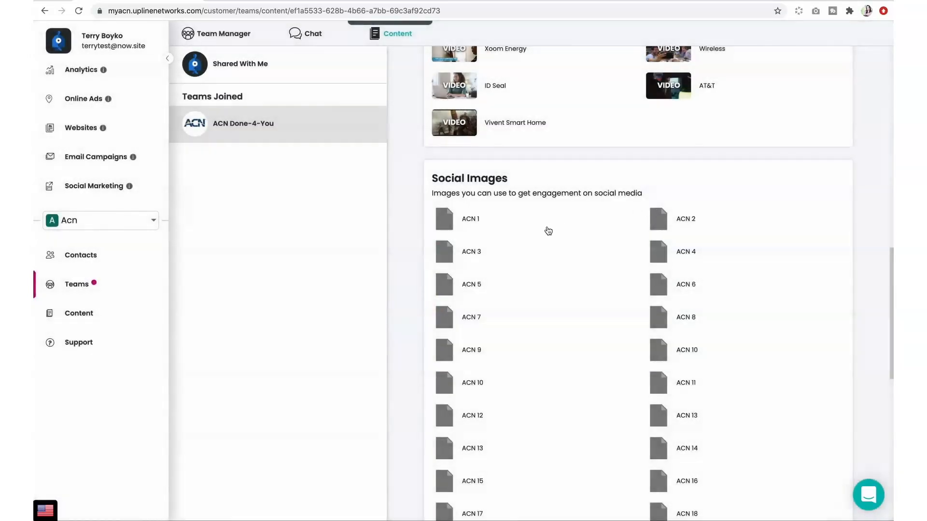
pyautogui.moveTo(457, 234)
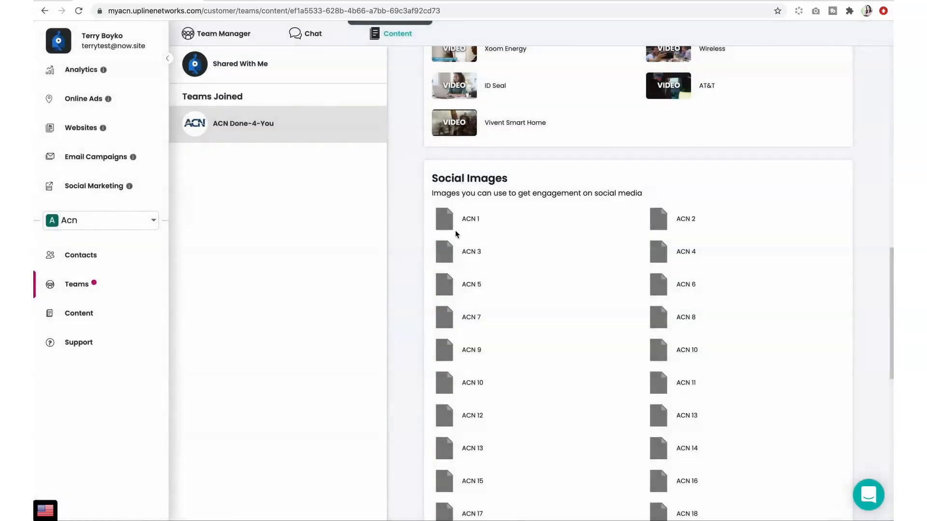
pyautogui.moveTo(450, 236)
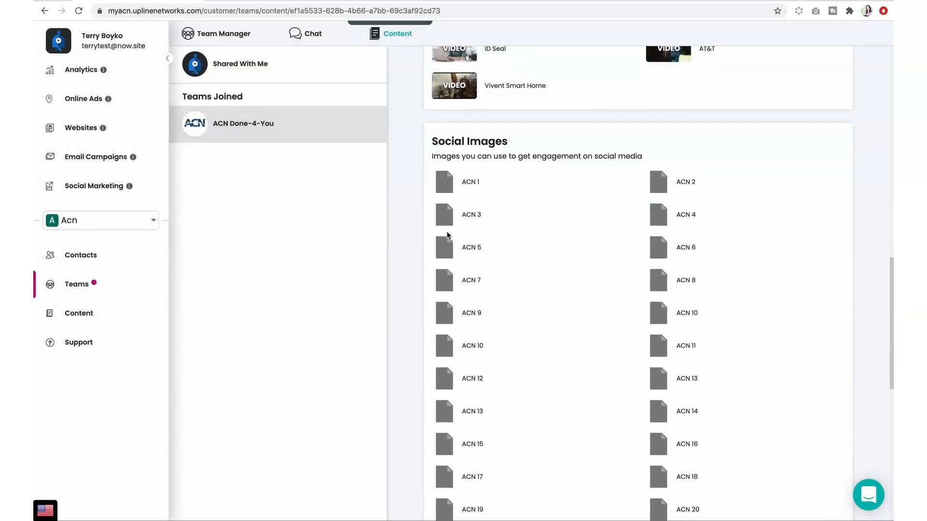
# Step: Scroll through the opportunity videos and ebooks, then open Contacts
pyautogui.scroll(3)
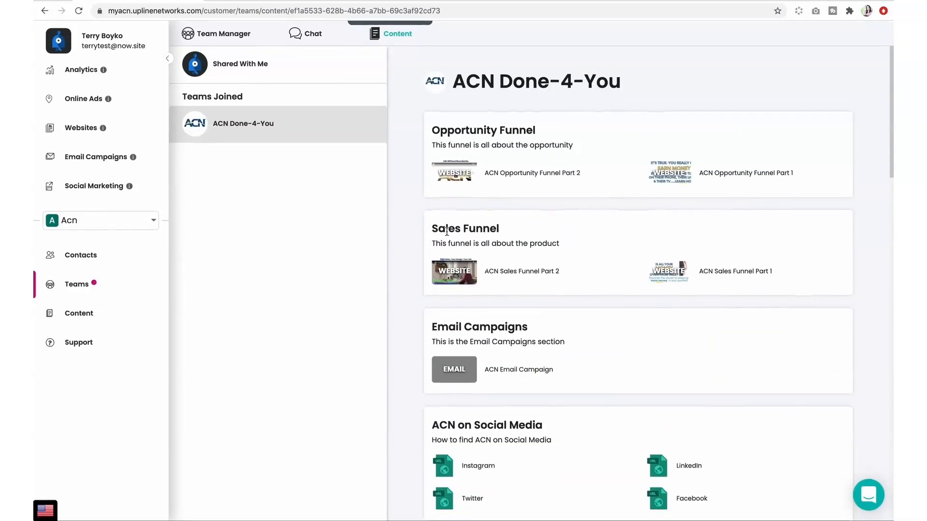
pyautogui.scroll(-3)
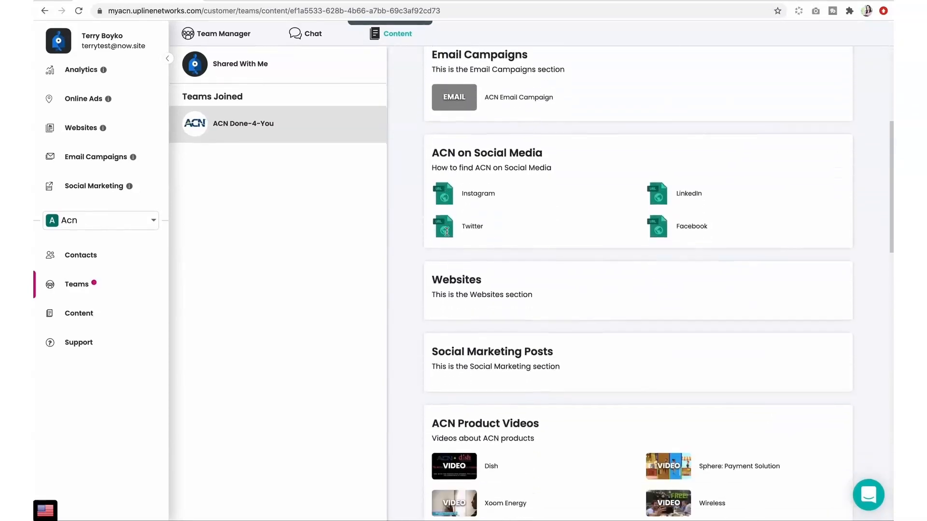
pyautogui.scroll(-3)
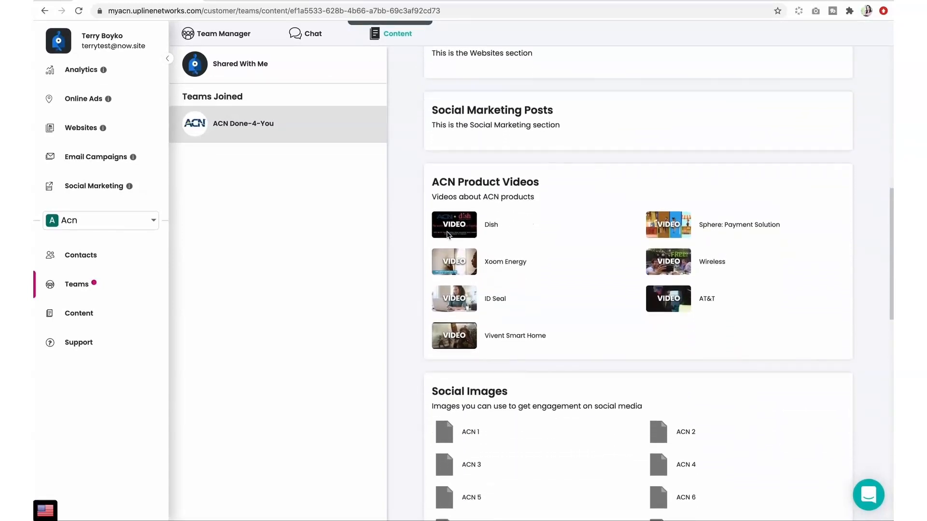
pyautogui.scroll(-3)
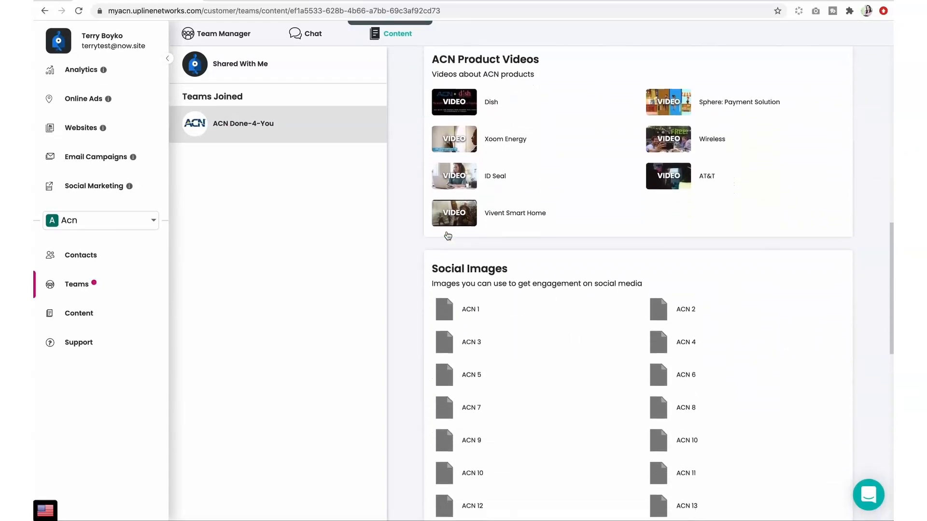
pyautogui.scroll(-3)
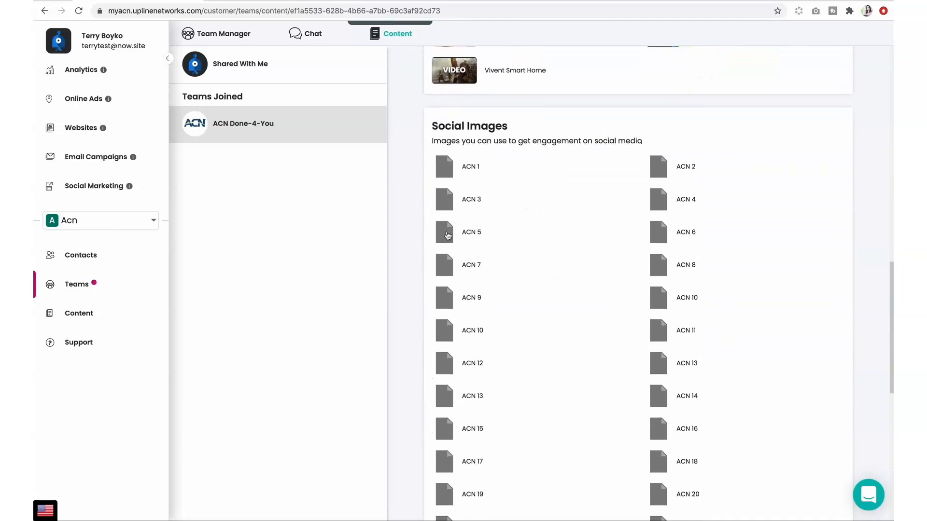
pyautogui.scroll(-3)
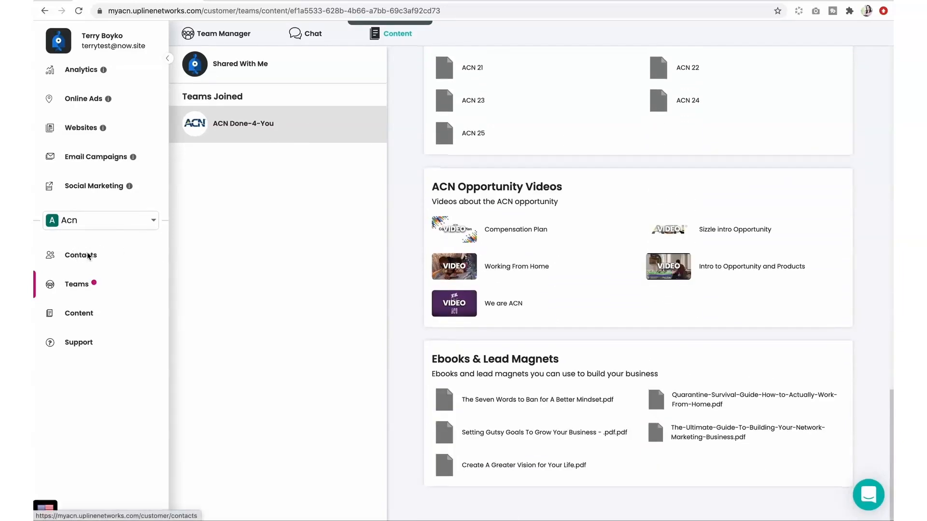
pyautogui.click(81, 256)
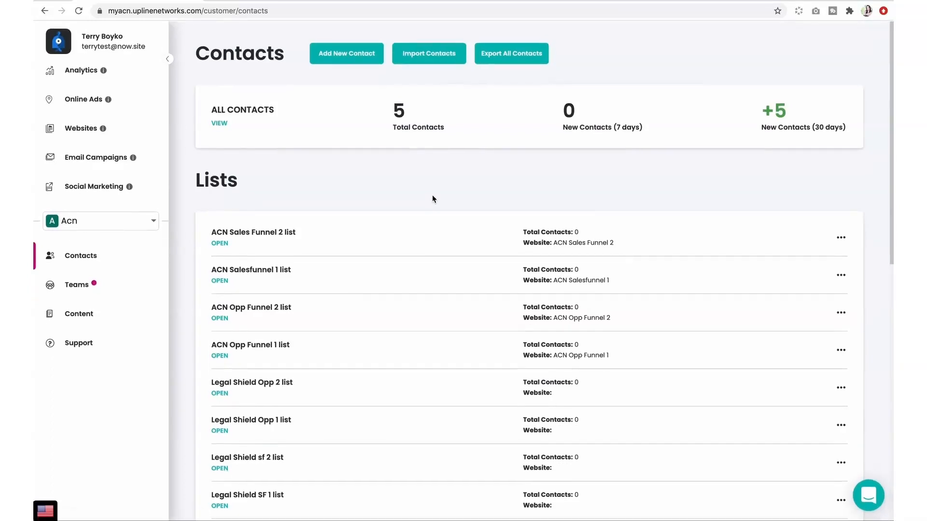
pyautogui.moveTo(385, 125)
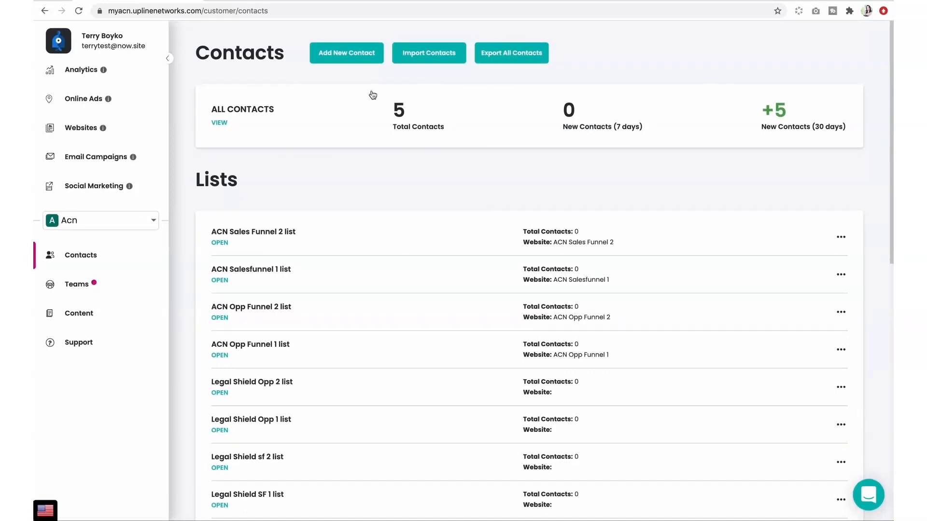
# Step: Open the Analytics page listing the ACN funnel websites' weekly visitor counts
pyautogui.click(81, 69)
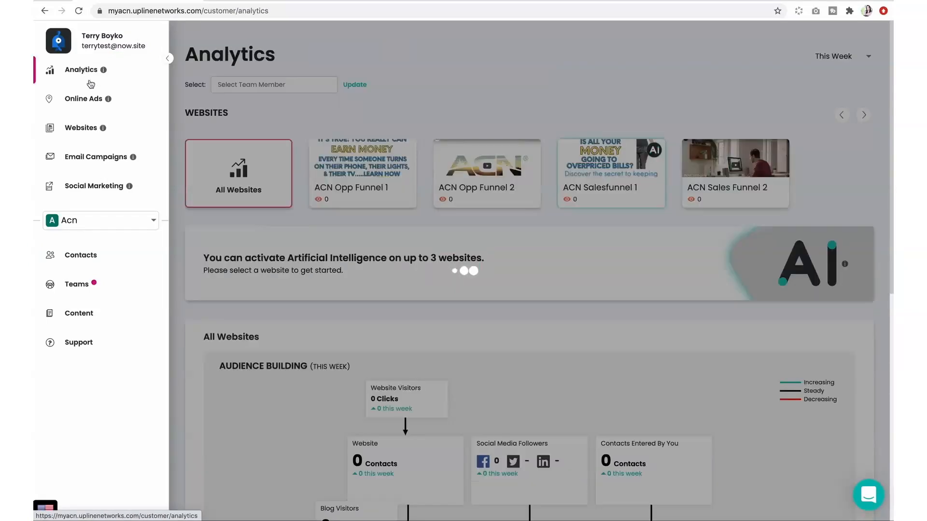
# Step: Scroll down to the Audience Building chart, then go to Online Ads
pyautogui.scroll(-3)
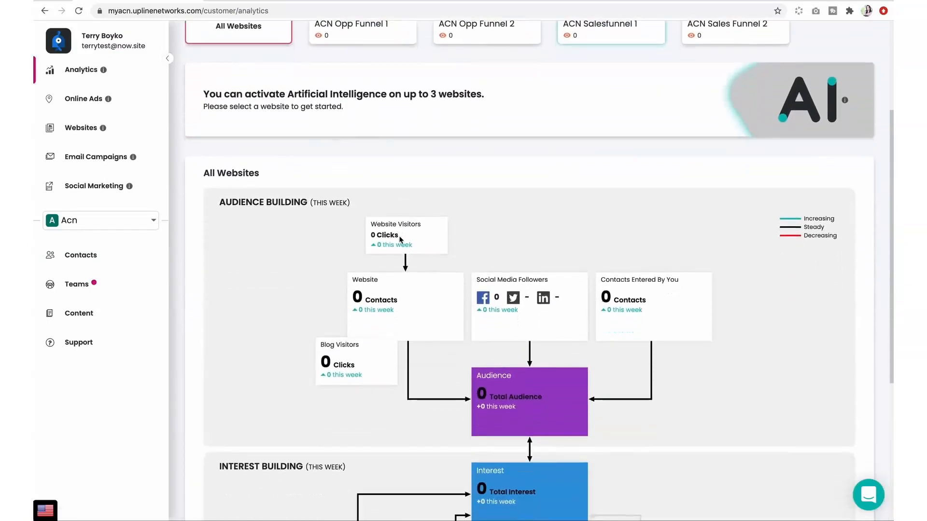
pyautogui.scroll(-3)
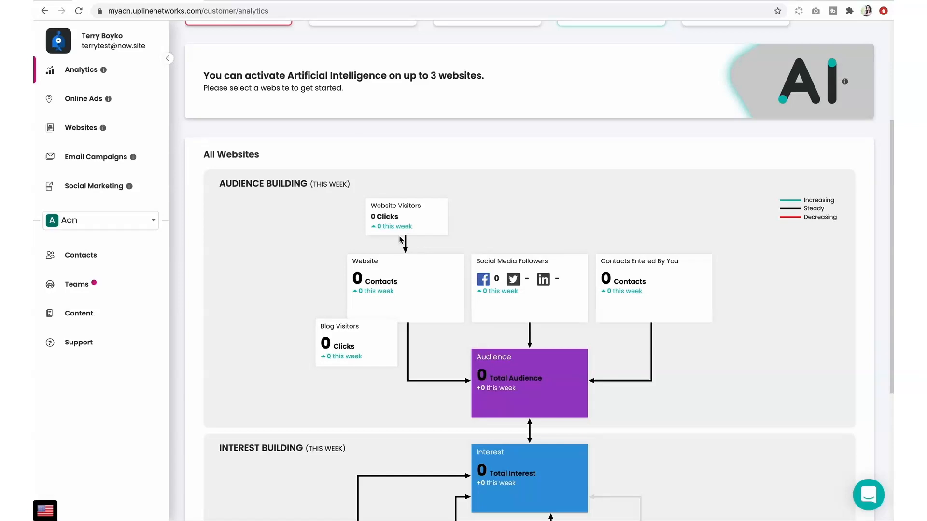
pyautogui.moveTo(353, 223)
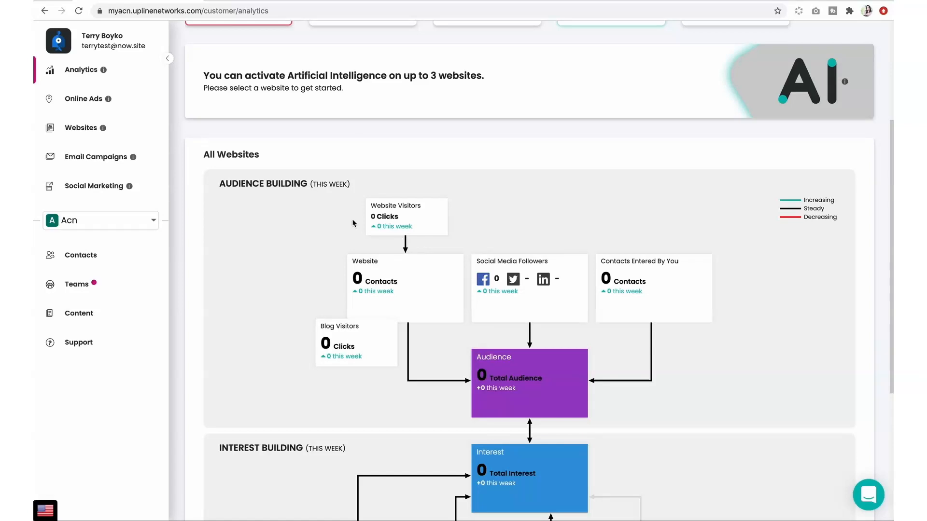
pyautogui.moveTo(91, 103)
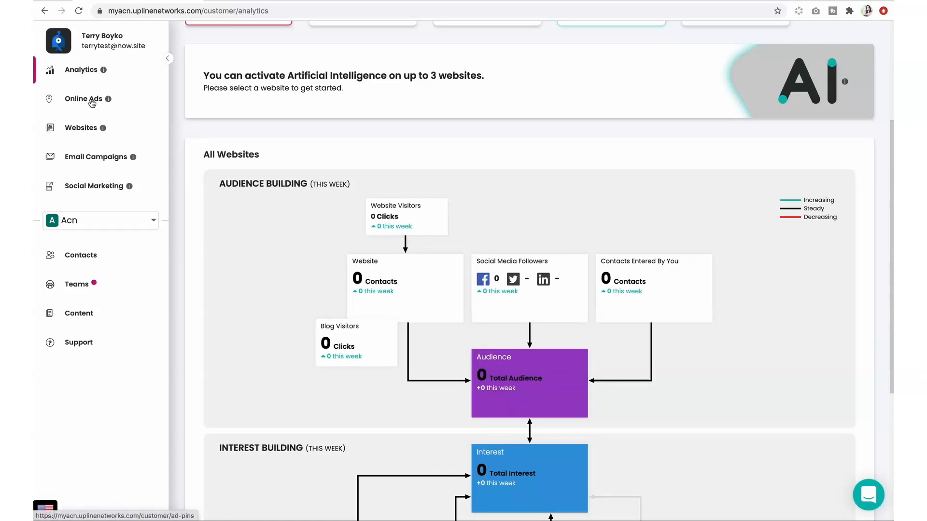
pyautogui.click(83, 99)
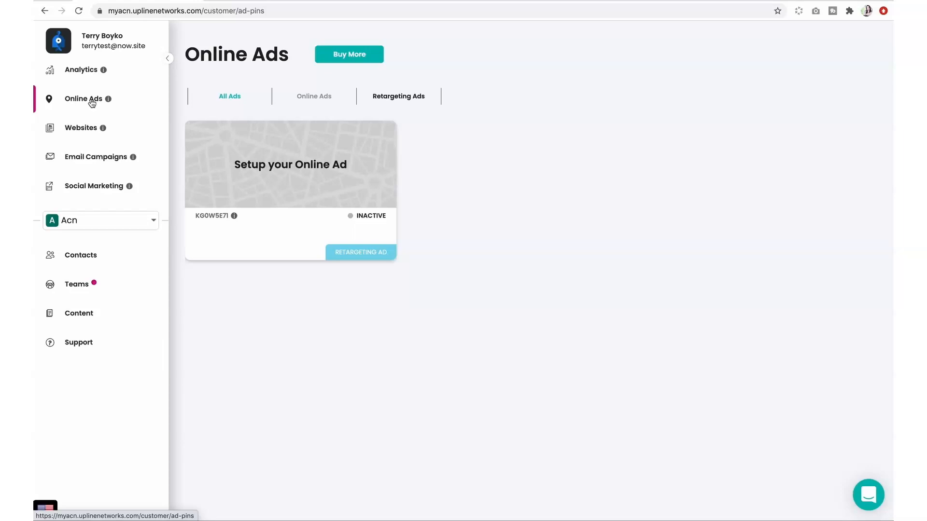
pyautogui.moveTo(93, 193)
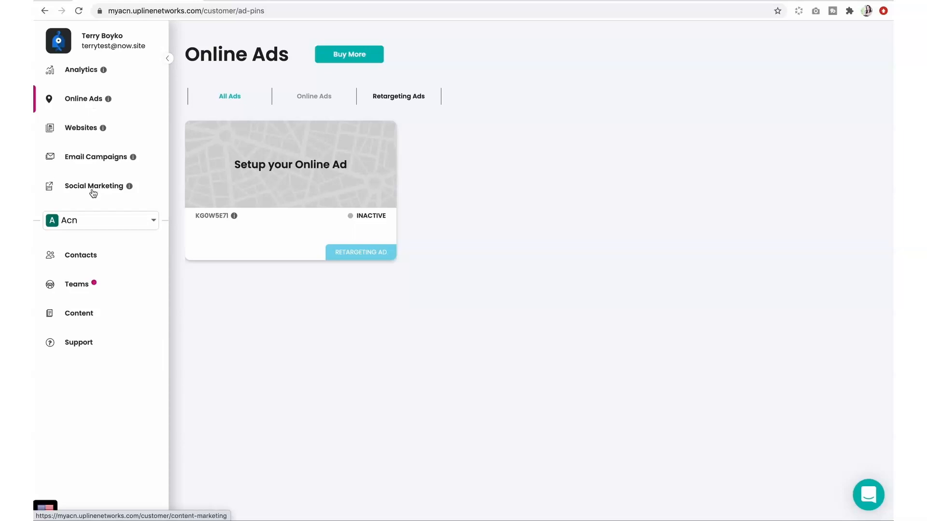
# Step: After viewing the inactive retargeting ad, switch to Social Marketing
pyautogui.click(93, 185)
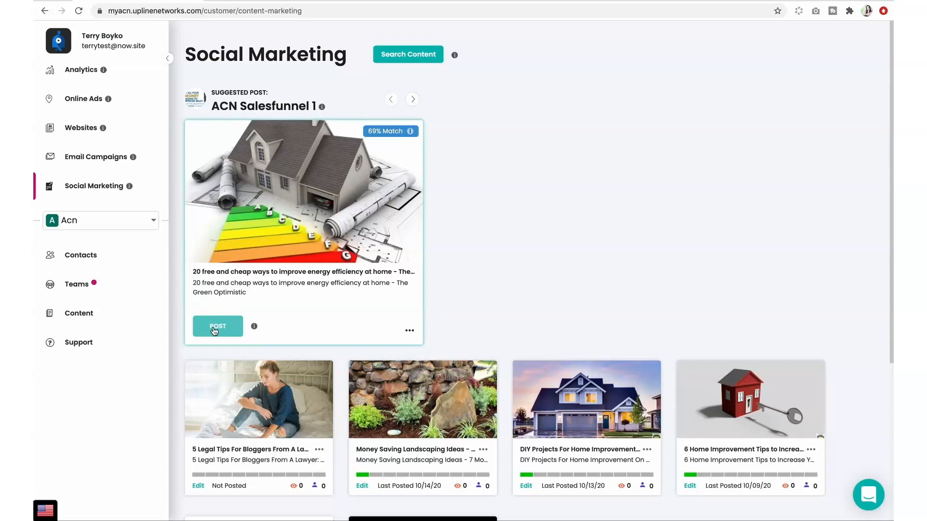
# Step: Post the energy-efficiency article to Facebook, answer the email-followers prompt, and dismiss the confirmation
pyautogui.click(217, 326)
pyautogui.write('b')
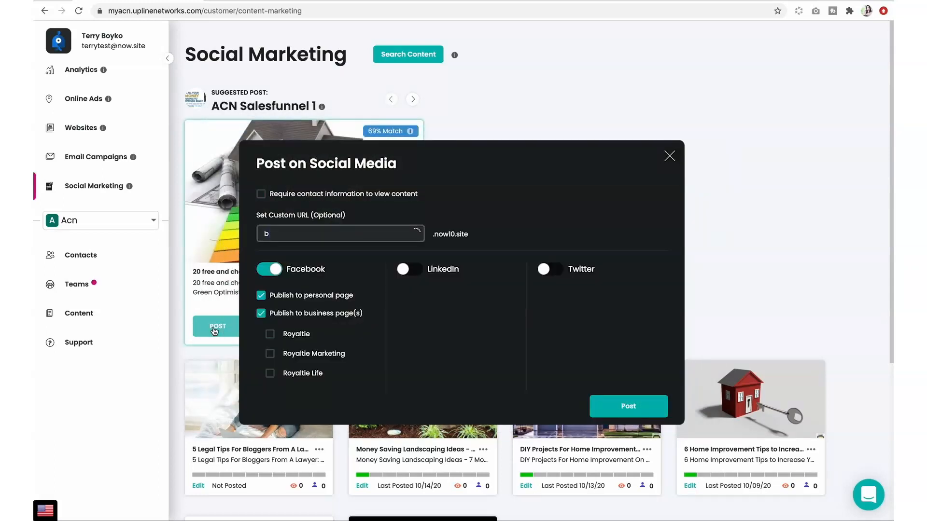
pyautogui.click(669, 156)
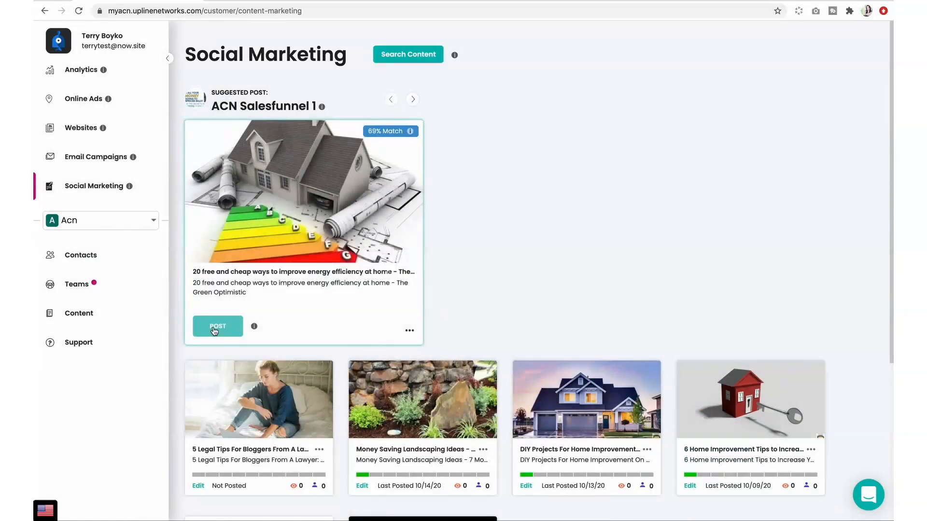
pyautogui.click(217, 327)
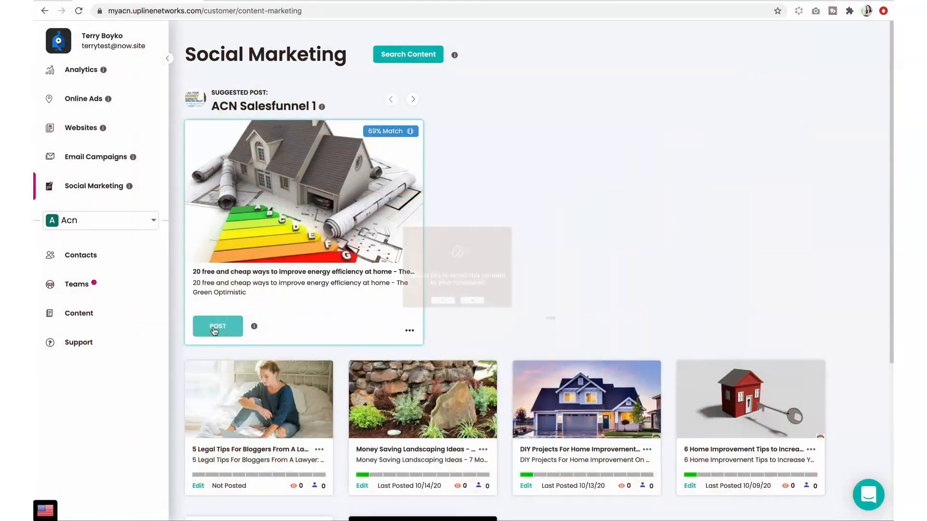
pyautogui.click(217, 327)
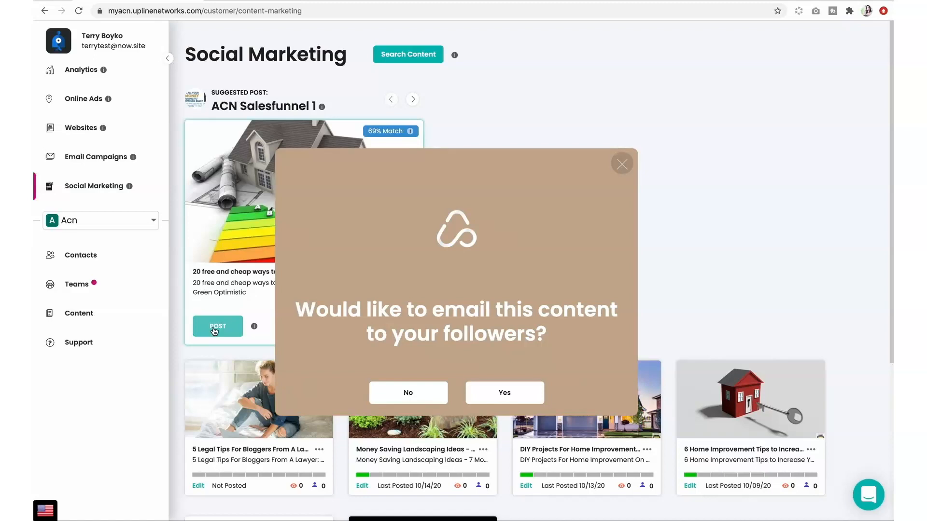
pyautogui.click(504, 393)
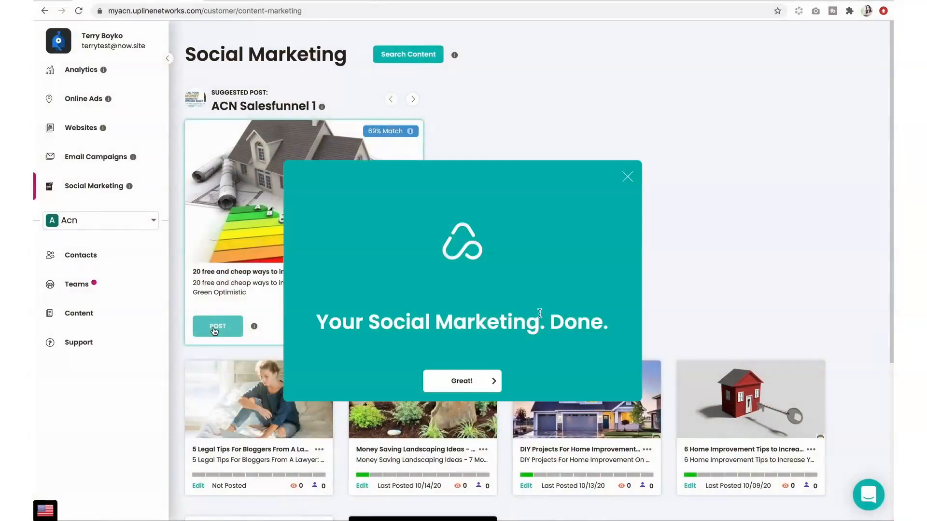
pyautogui.click(628, 177)
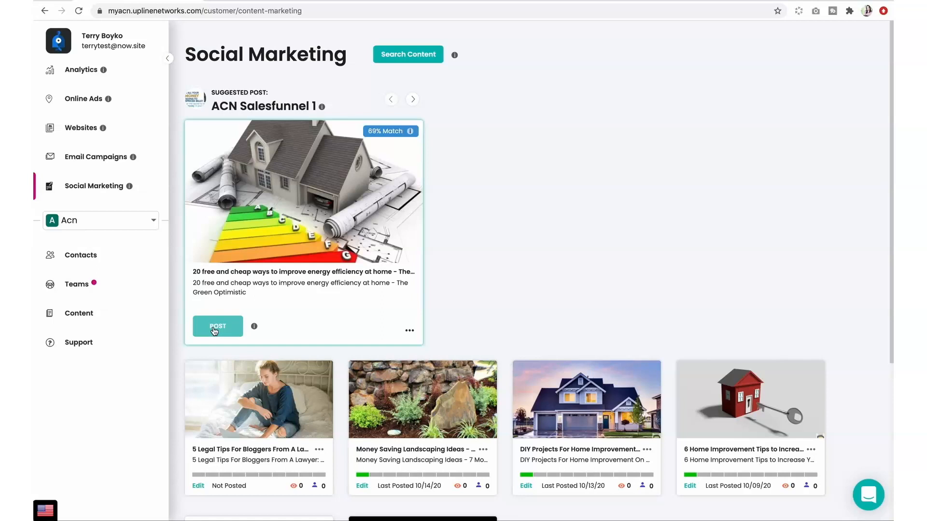
pyautogui.moveTo(573, 359)
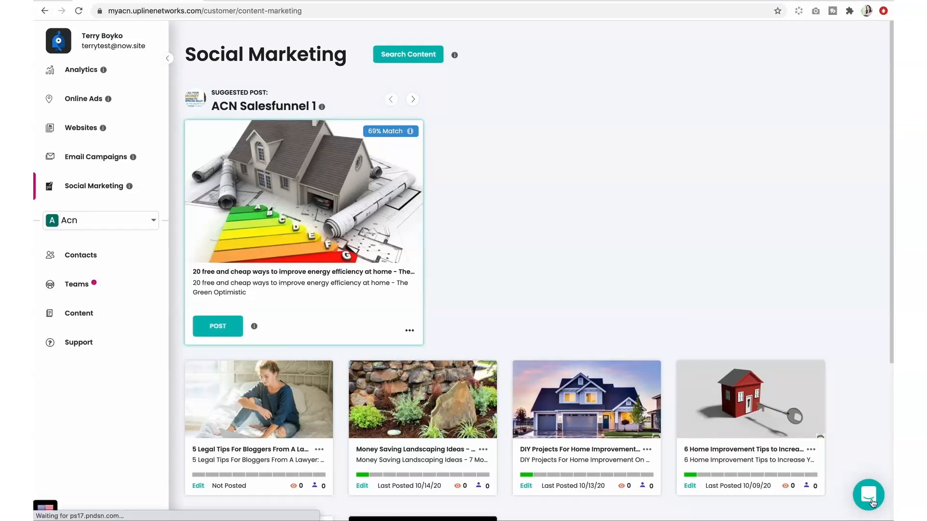
pyautogui.click(868, 494)
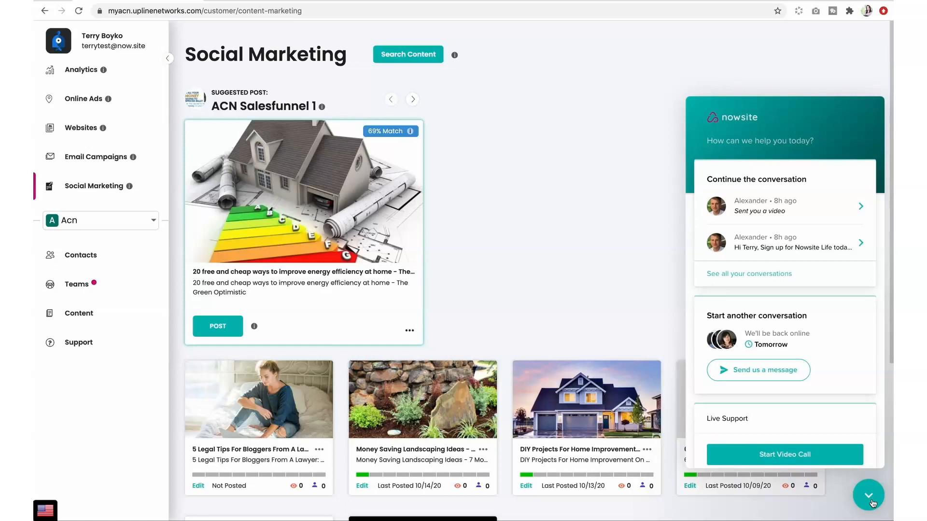
pyautogui.click(868, 494)
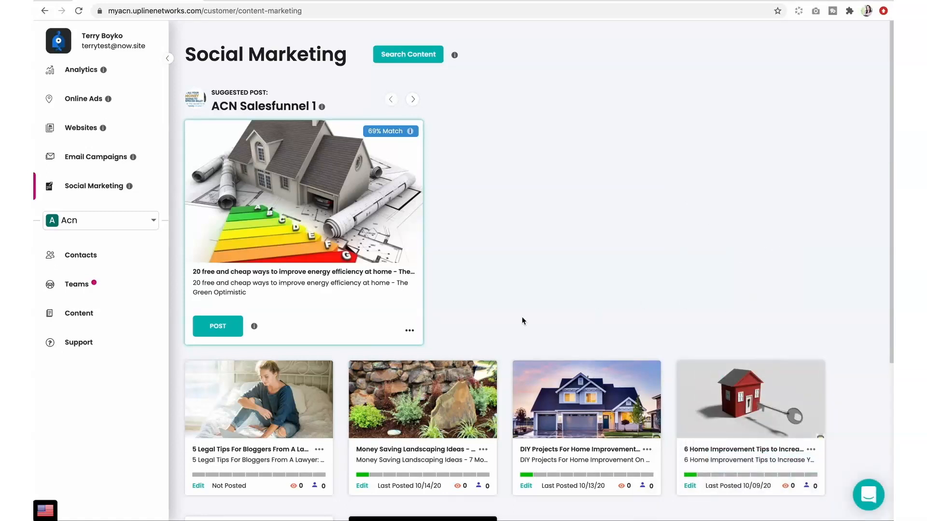